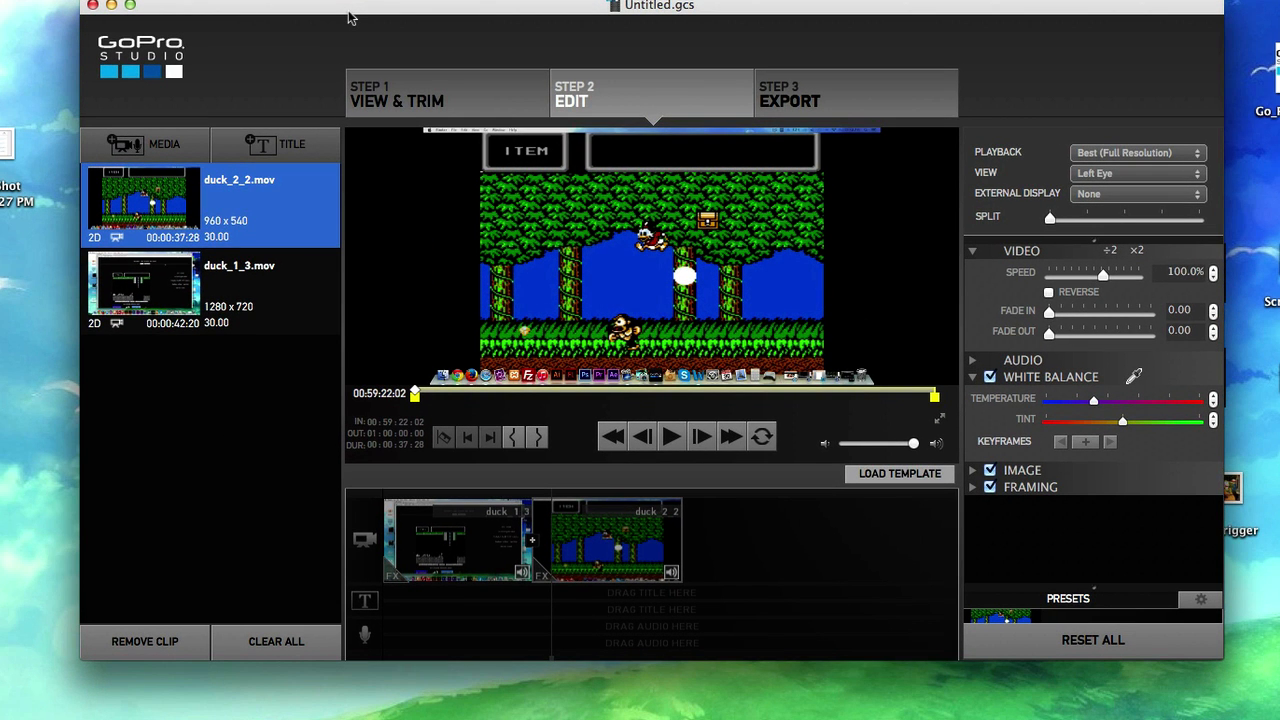
pyautogui.moveTo(332, 20)
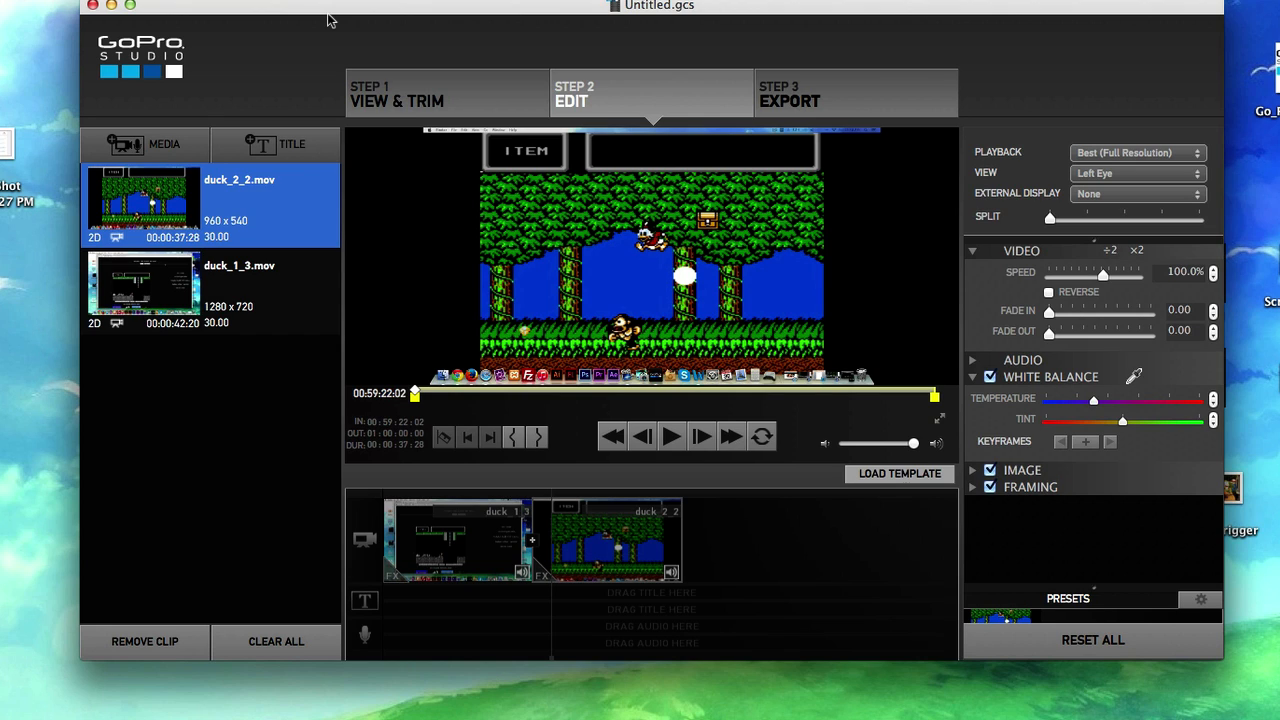
pyautogui.moveTo(330, 36)
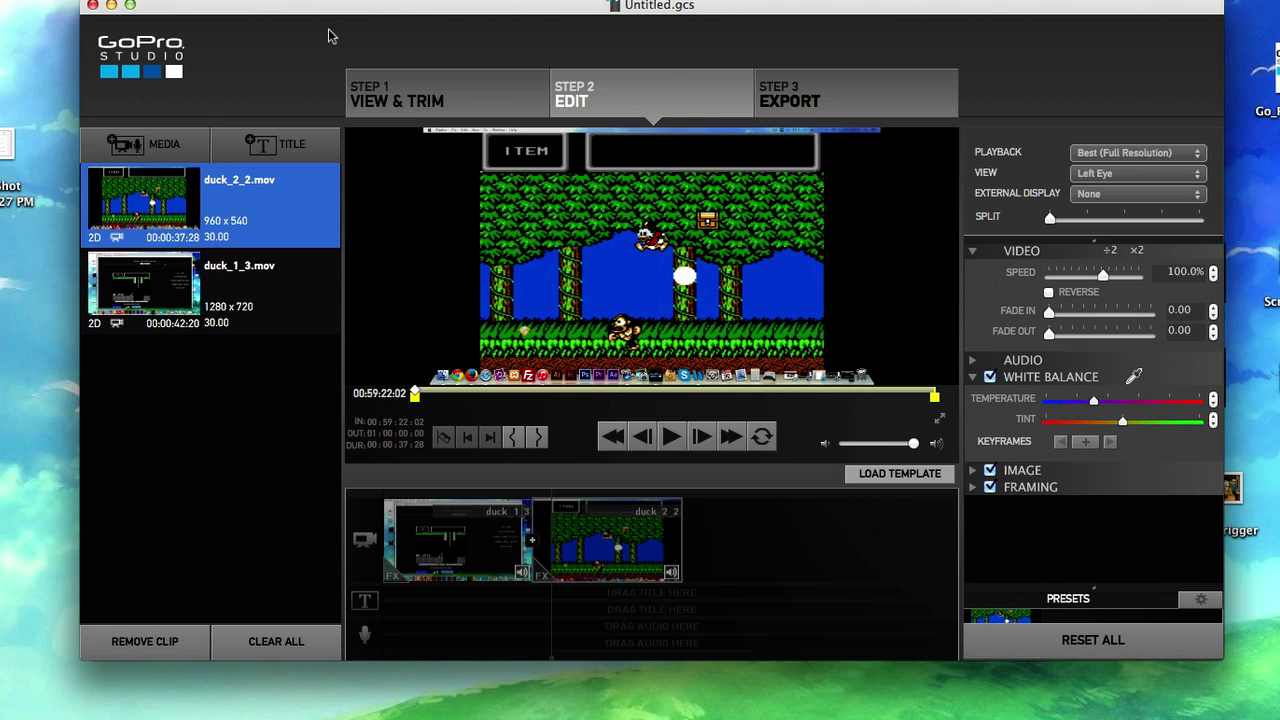
pyautogui.moveTo(378, 320)
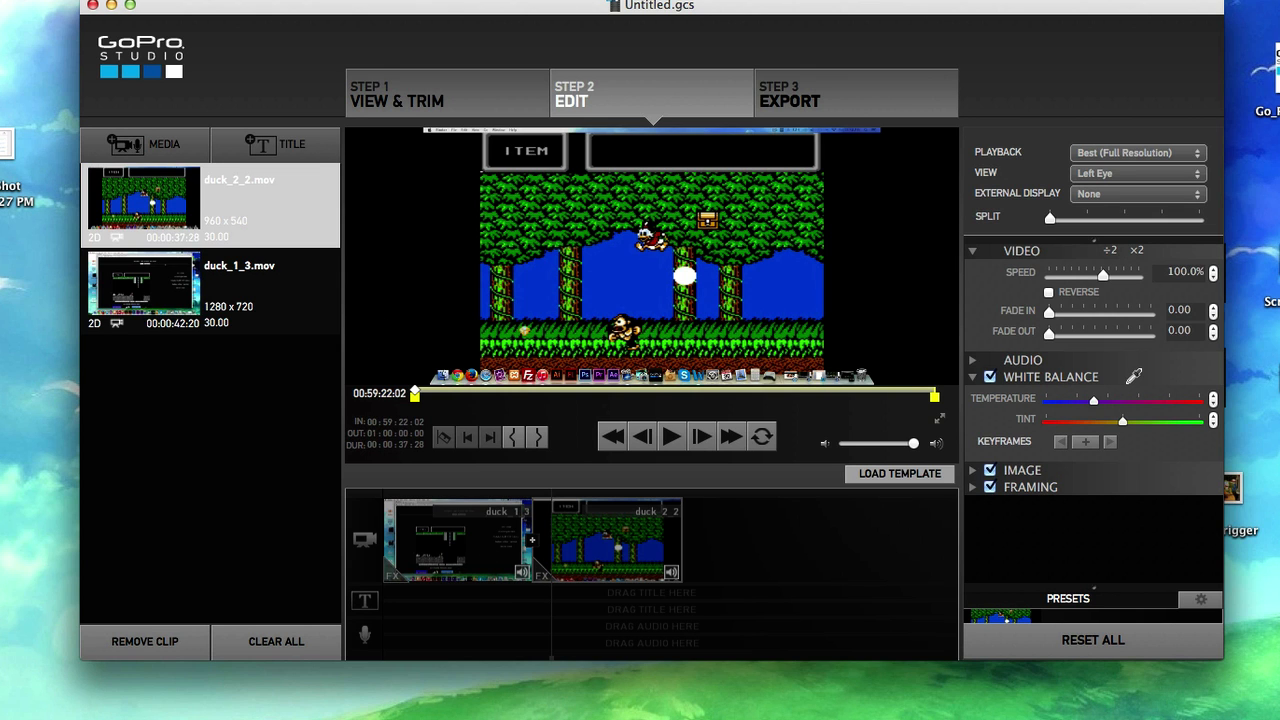
pyautogui.moveTo(656, 650)
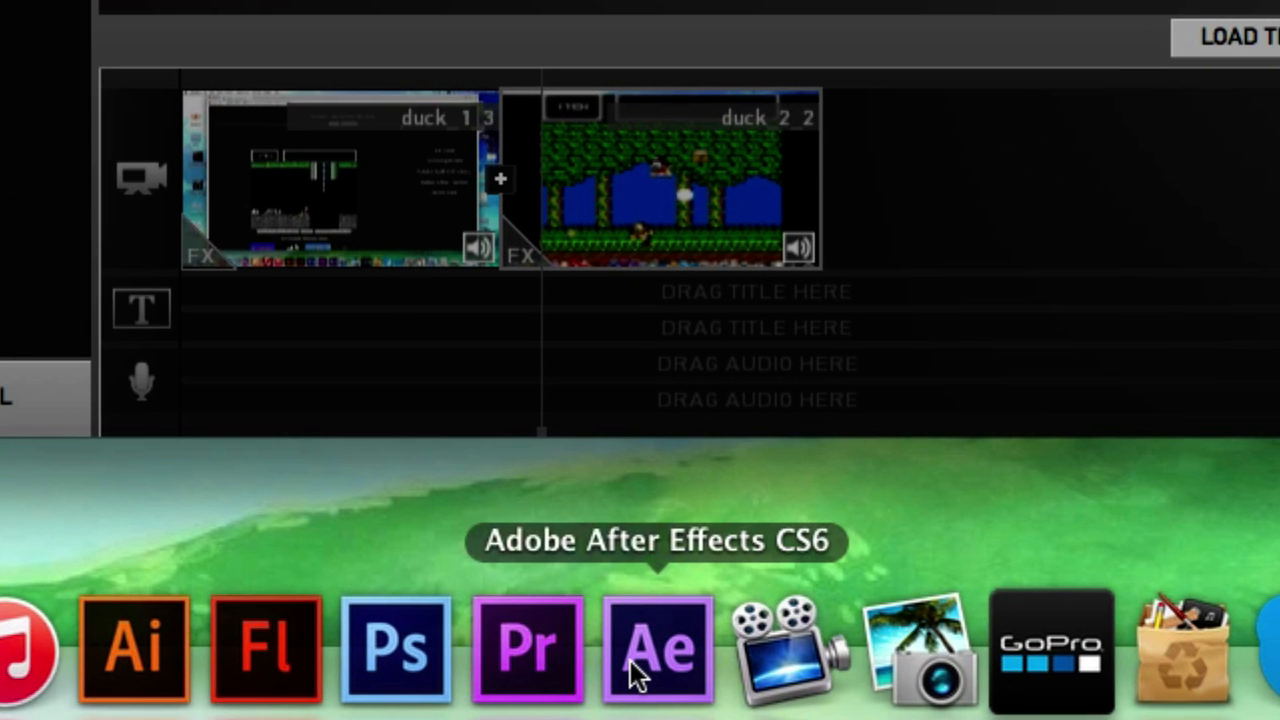
pyautogui.moveTo(528, 656)
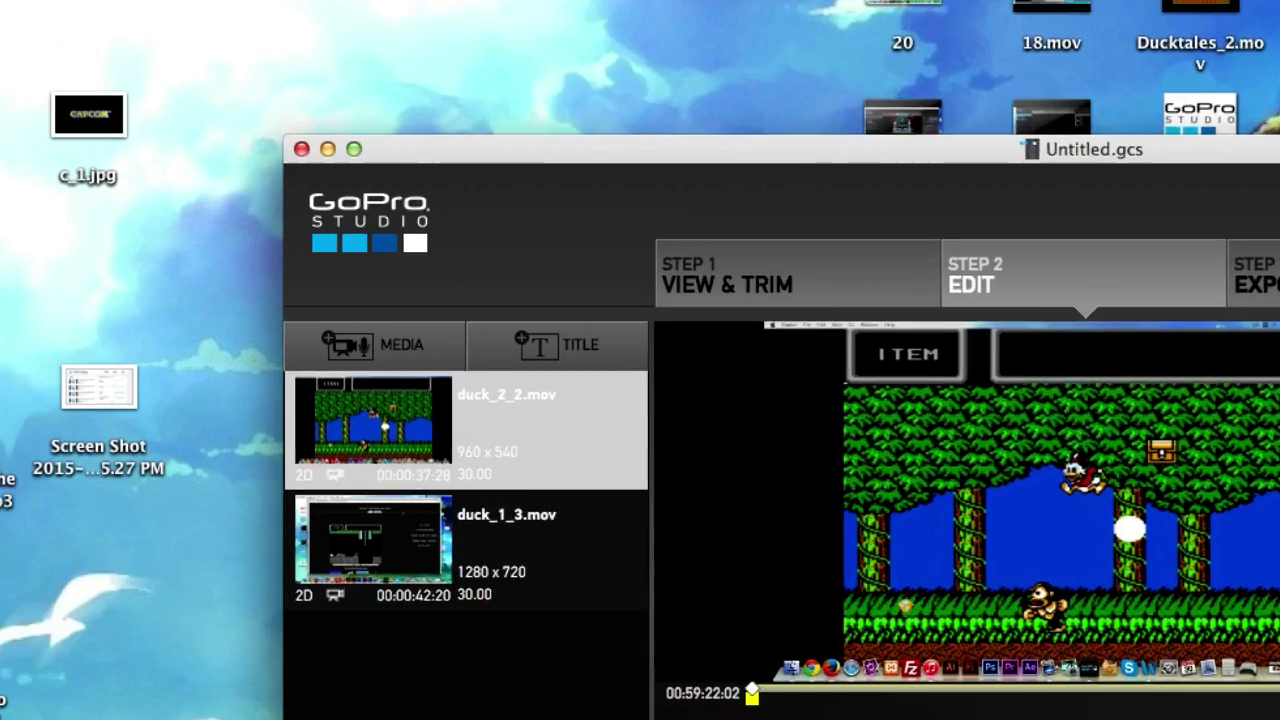
# Bring up the Preferences dialog from the GoPro Studio menu.
pyautogui.click(168, 16)
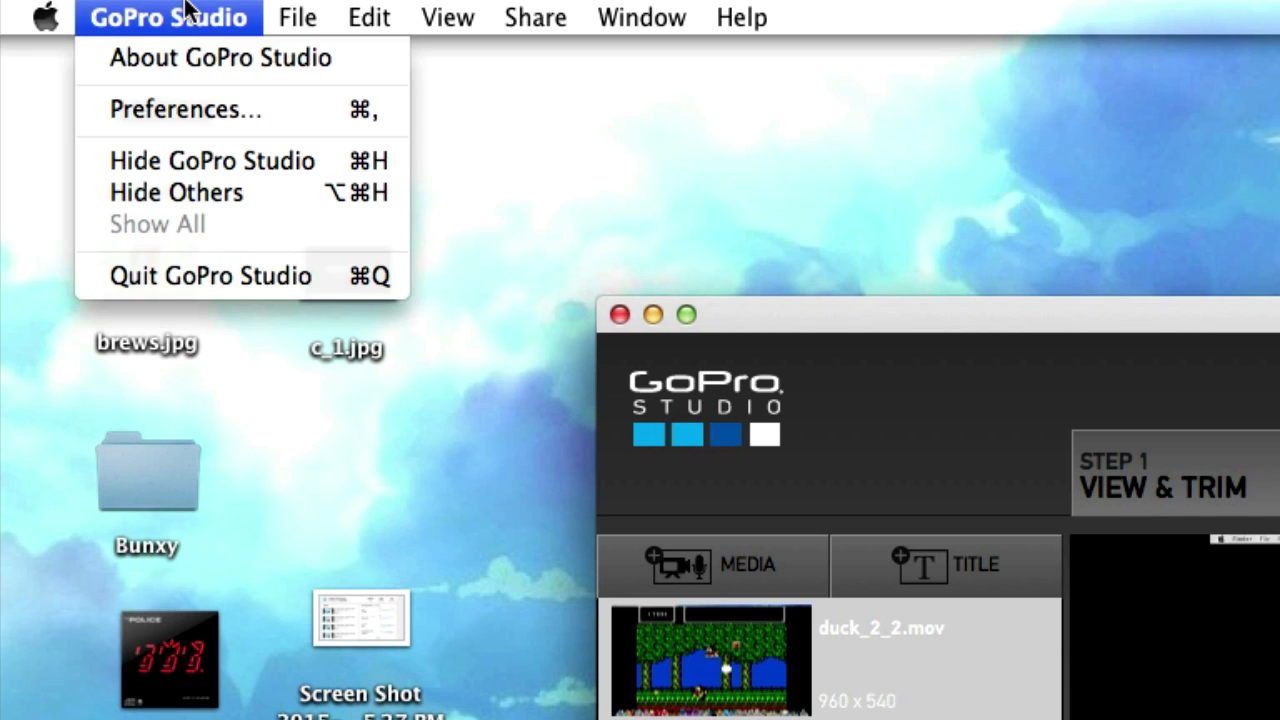
pyautogui.click(296, 16)
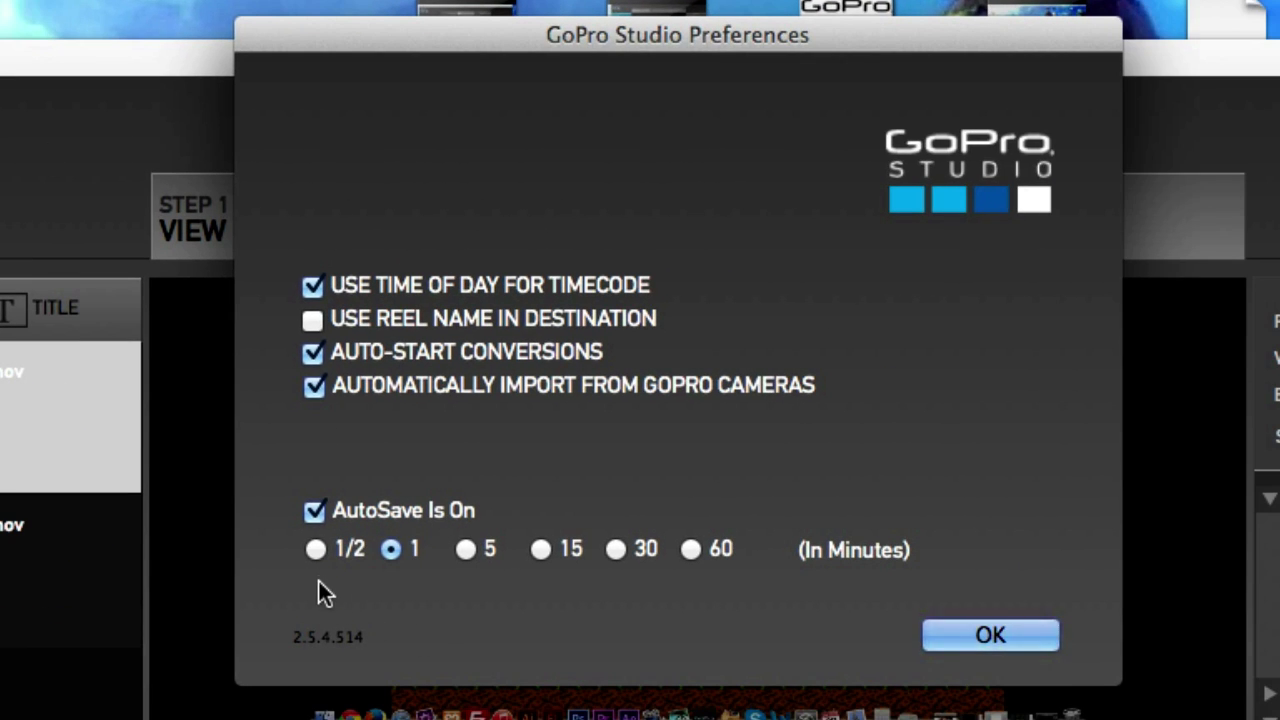
# Set the AutoSave interval to 1/2 minute and confirm with OK.
pyautogui.click(316, 548)
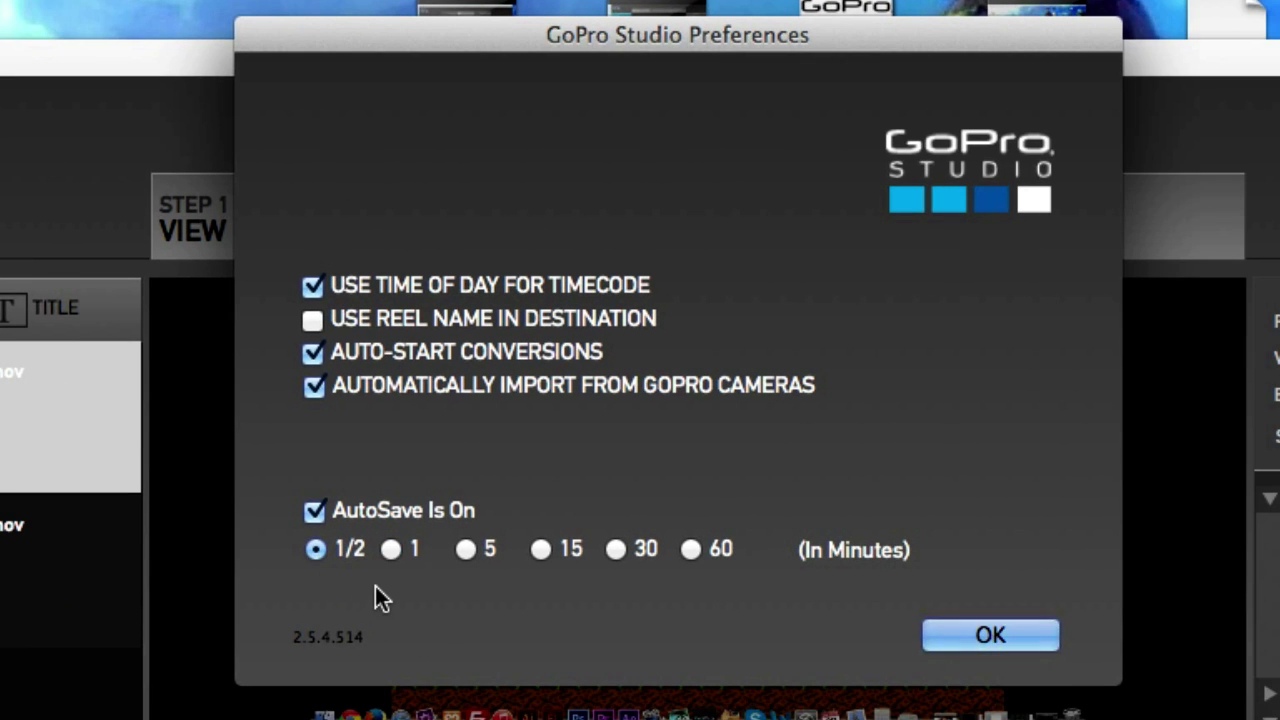
pyautogui.moveTo(488, 596)
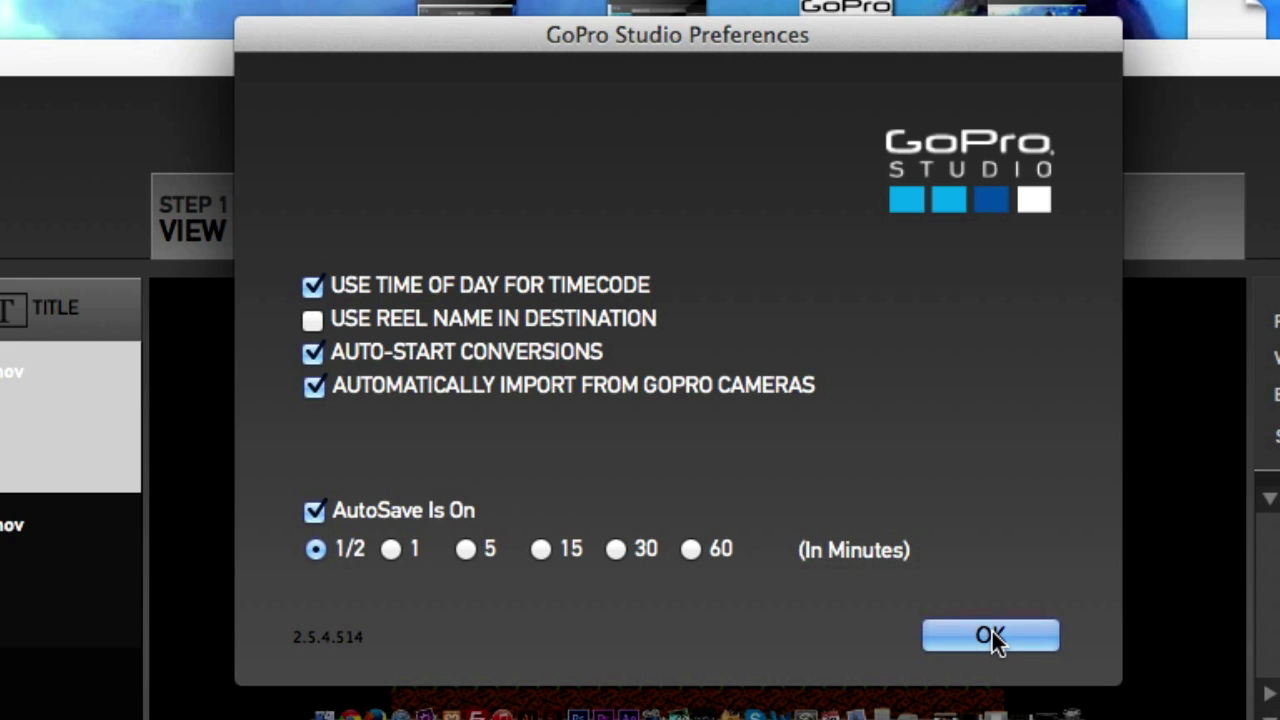
pyautogui.click(990, 636)
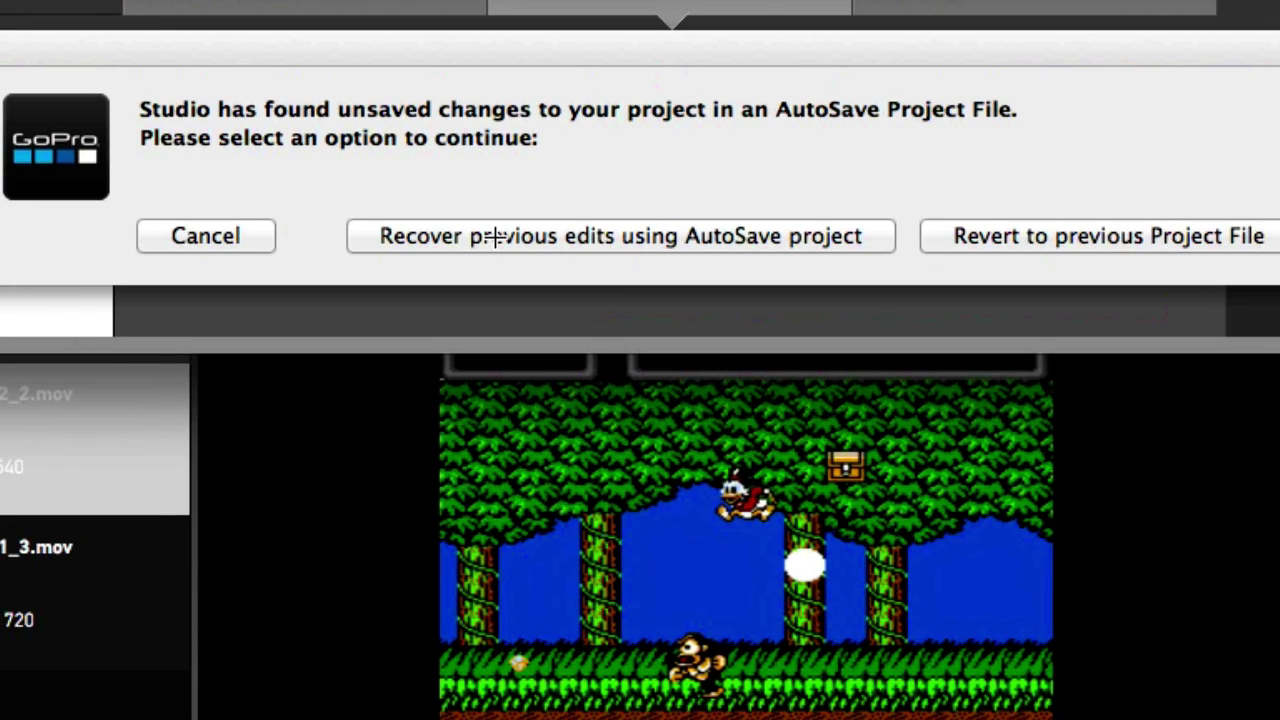
pyautogui.moveTo(1196, 258)
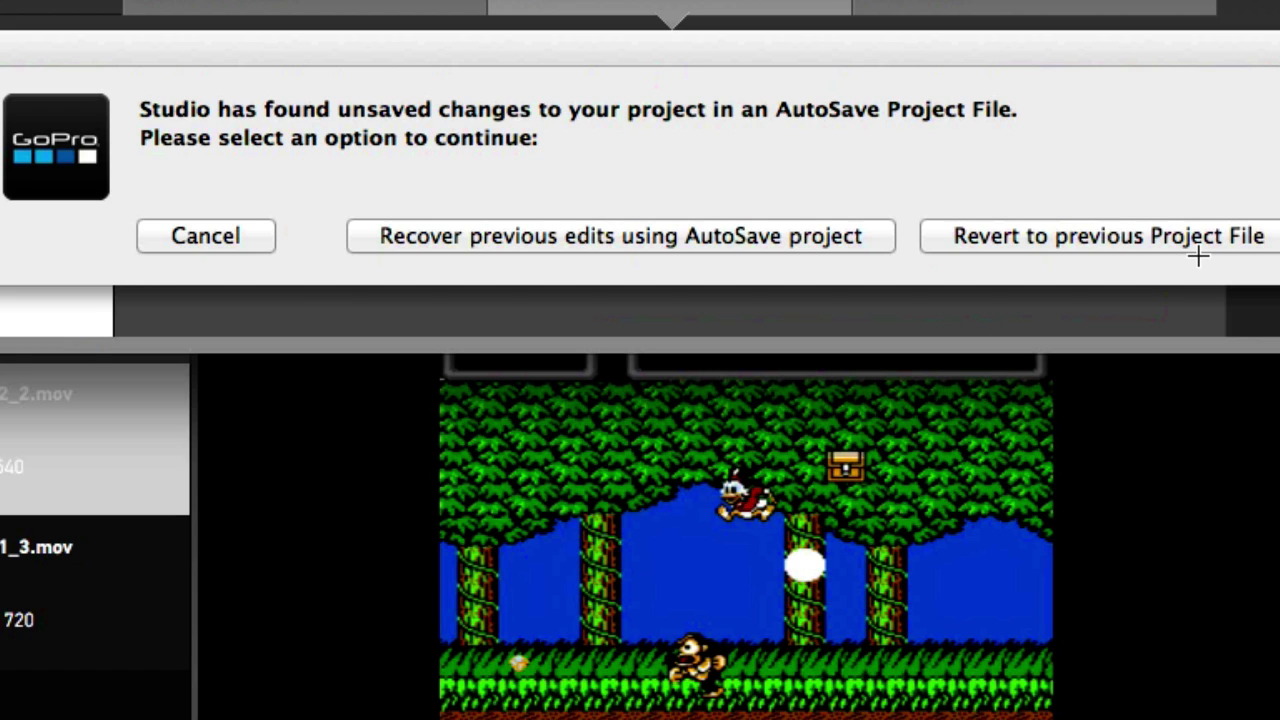